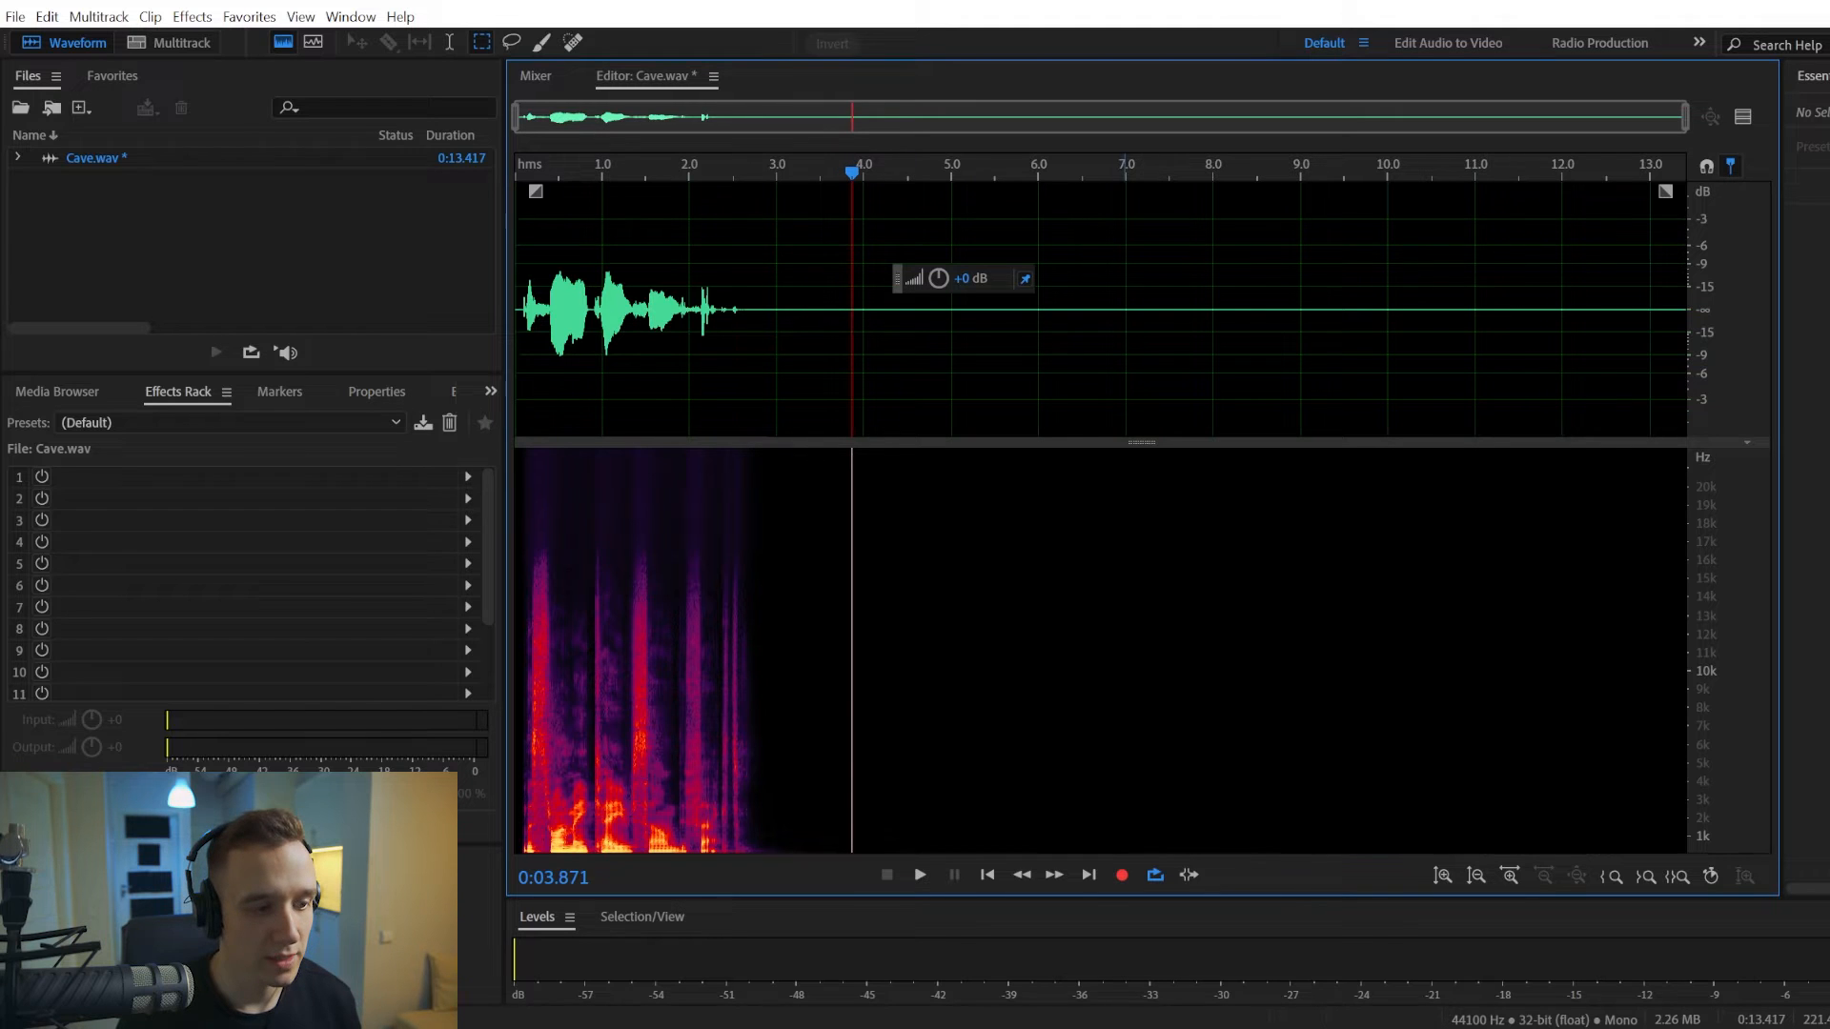
mouse_move(844, 307)
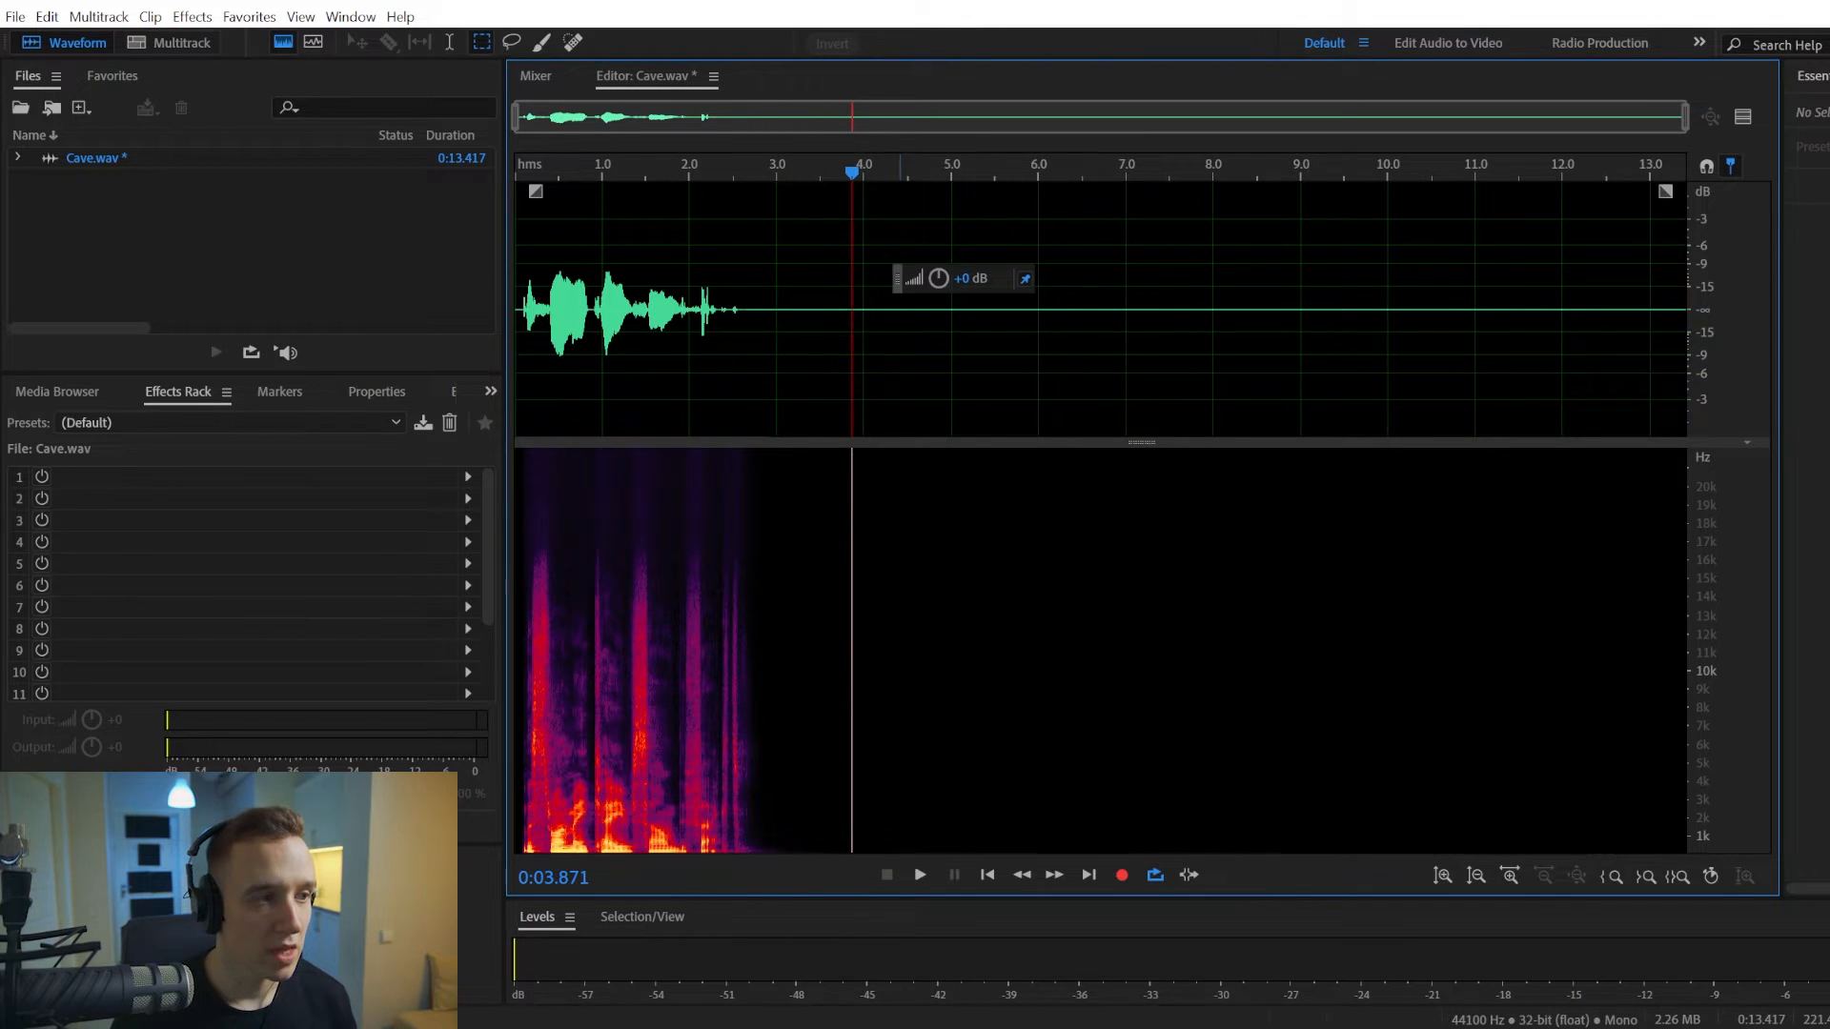
mouse_move(645, 248)
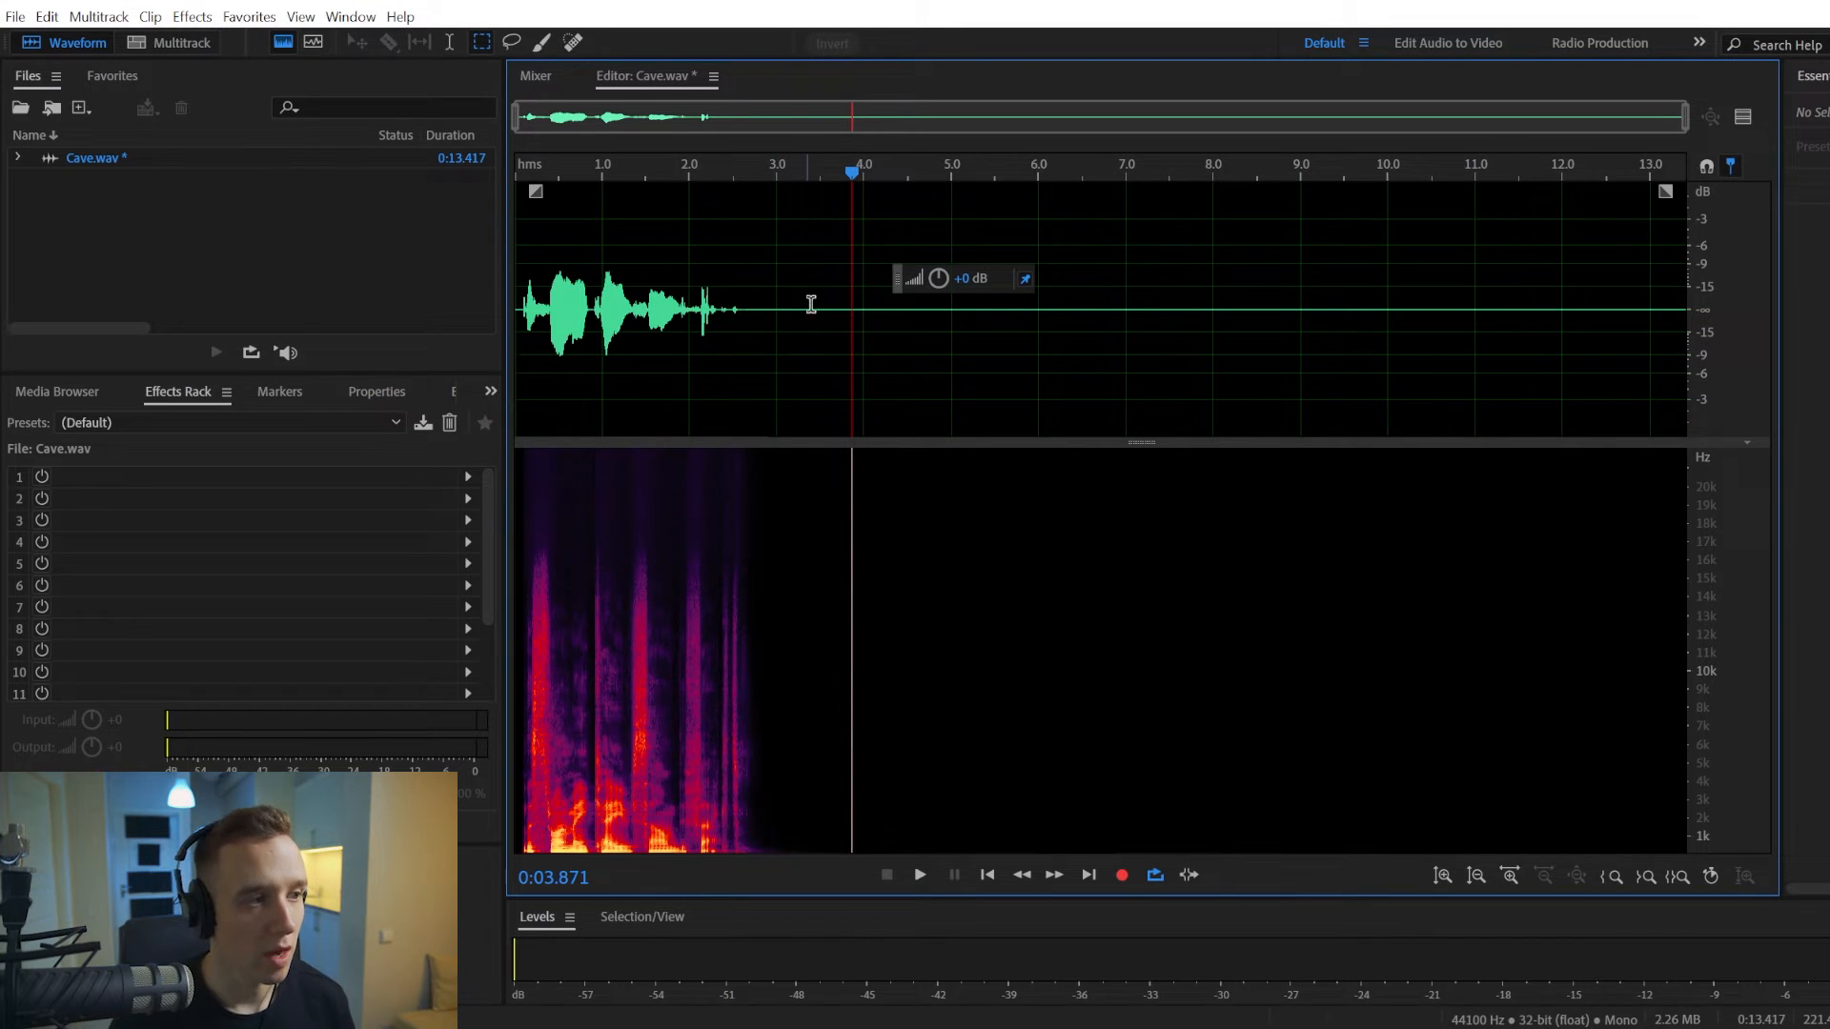
mouse_move(794, 336)
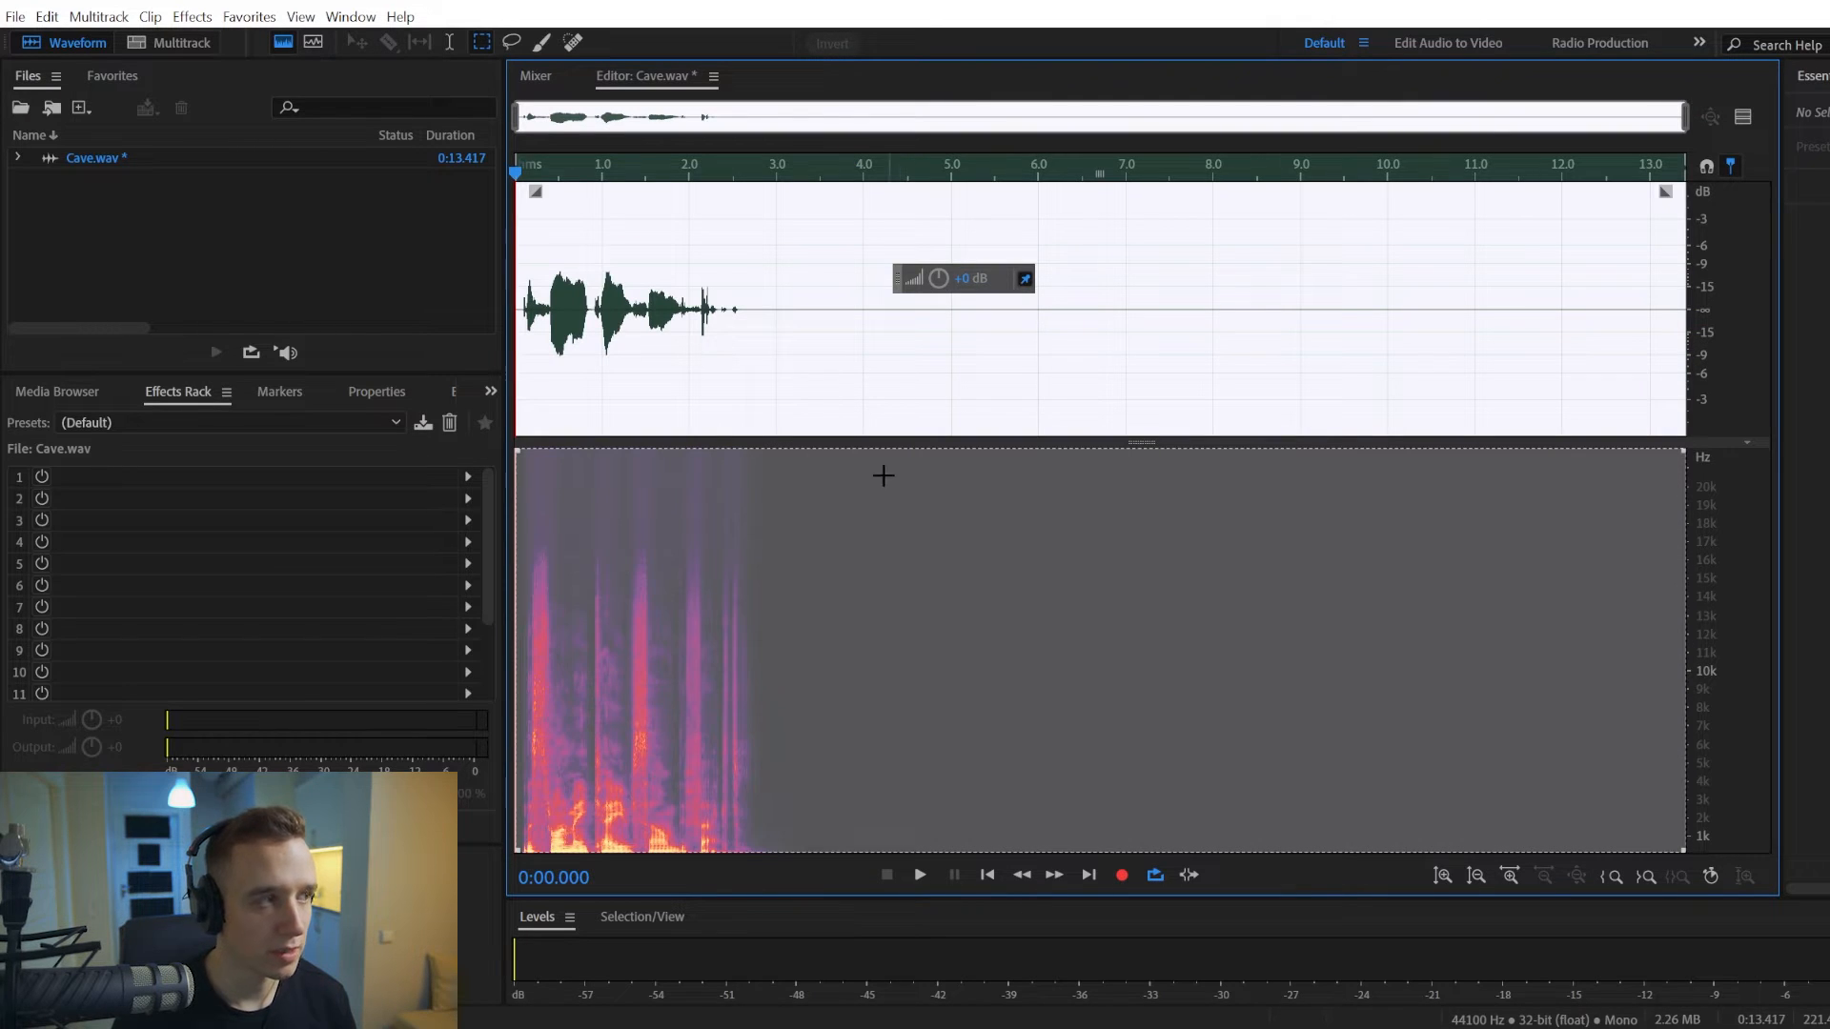
- Open the Convolution Reverb effect from the Effects > Reverb menu
left_click(192, 16)
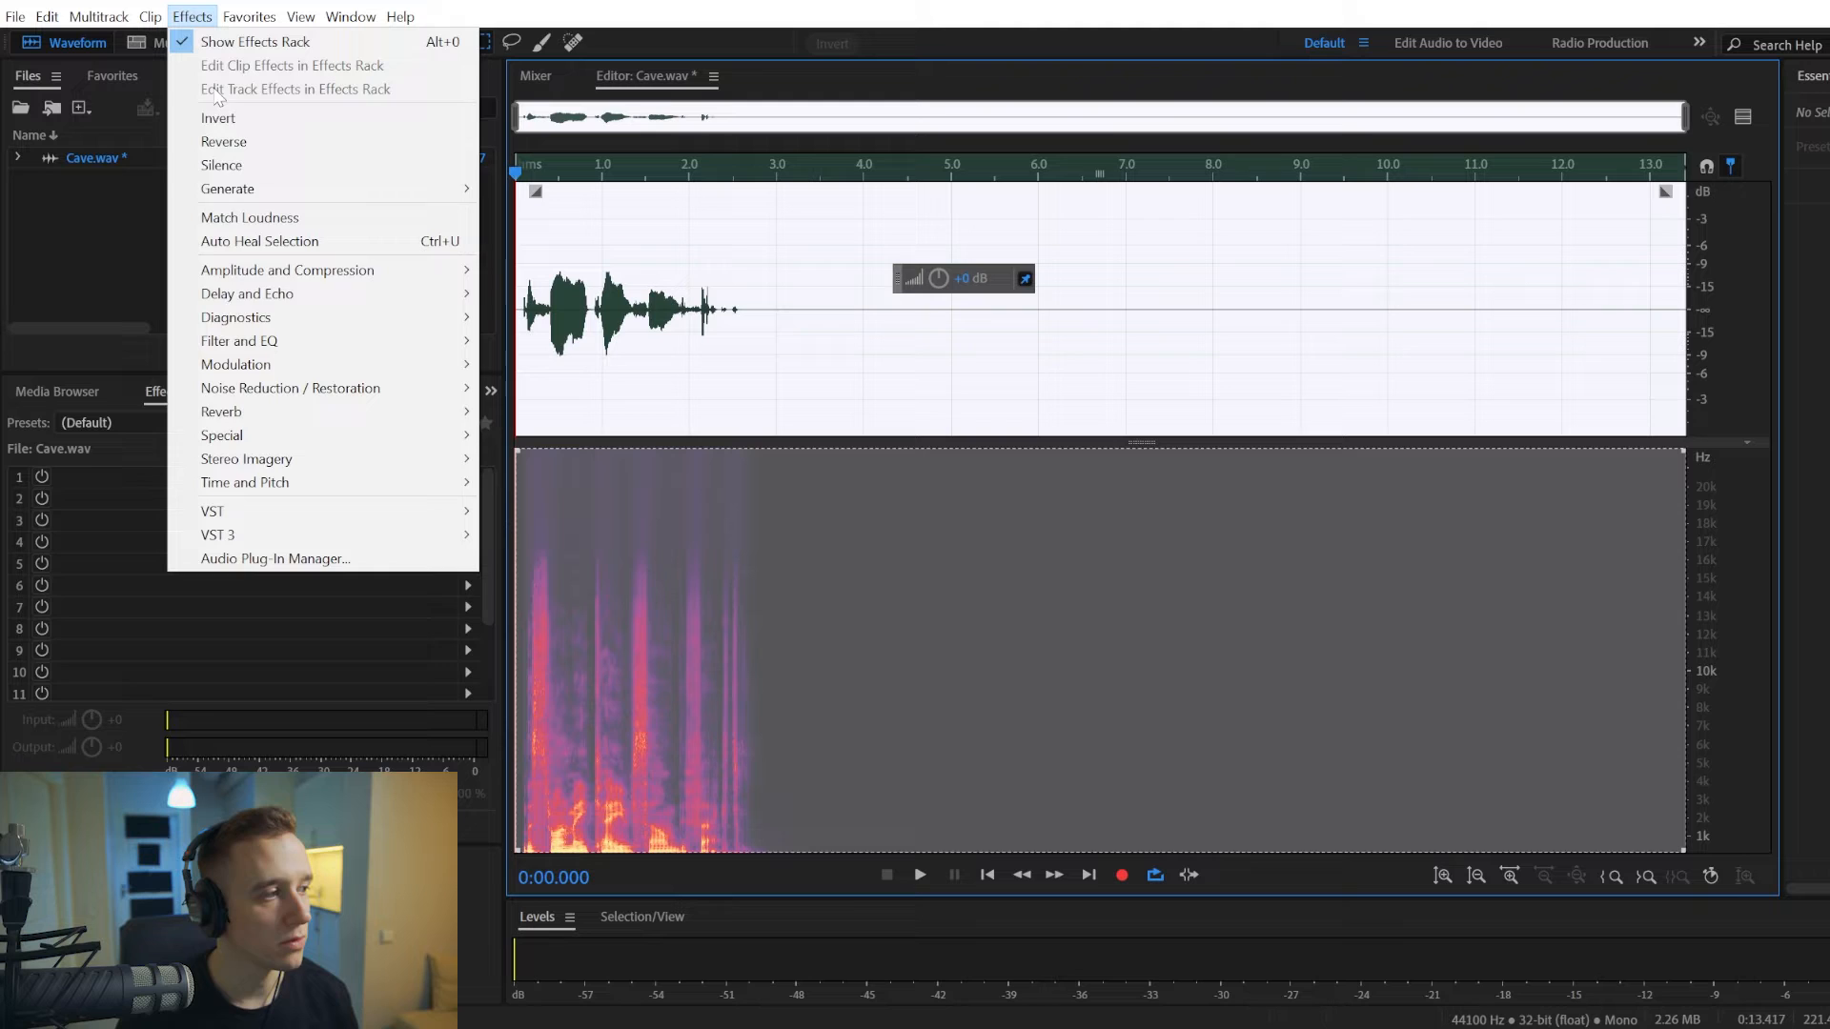
mouse_move(221, 412)
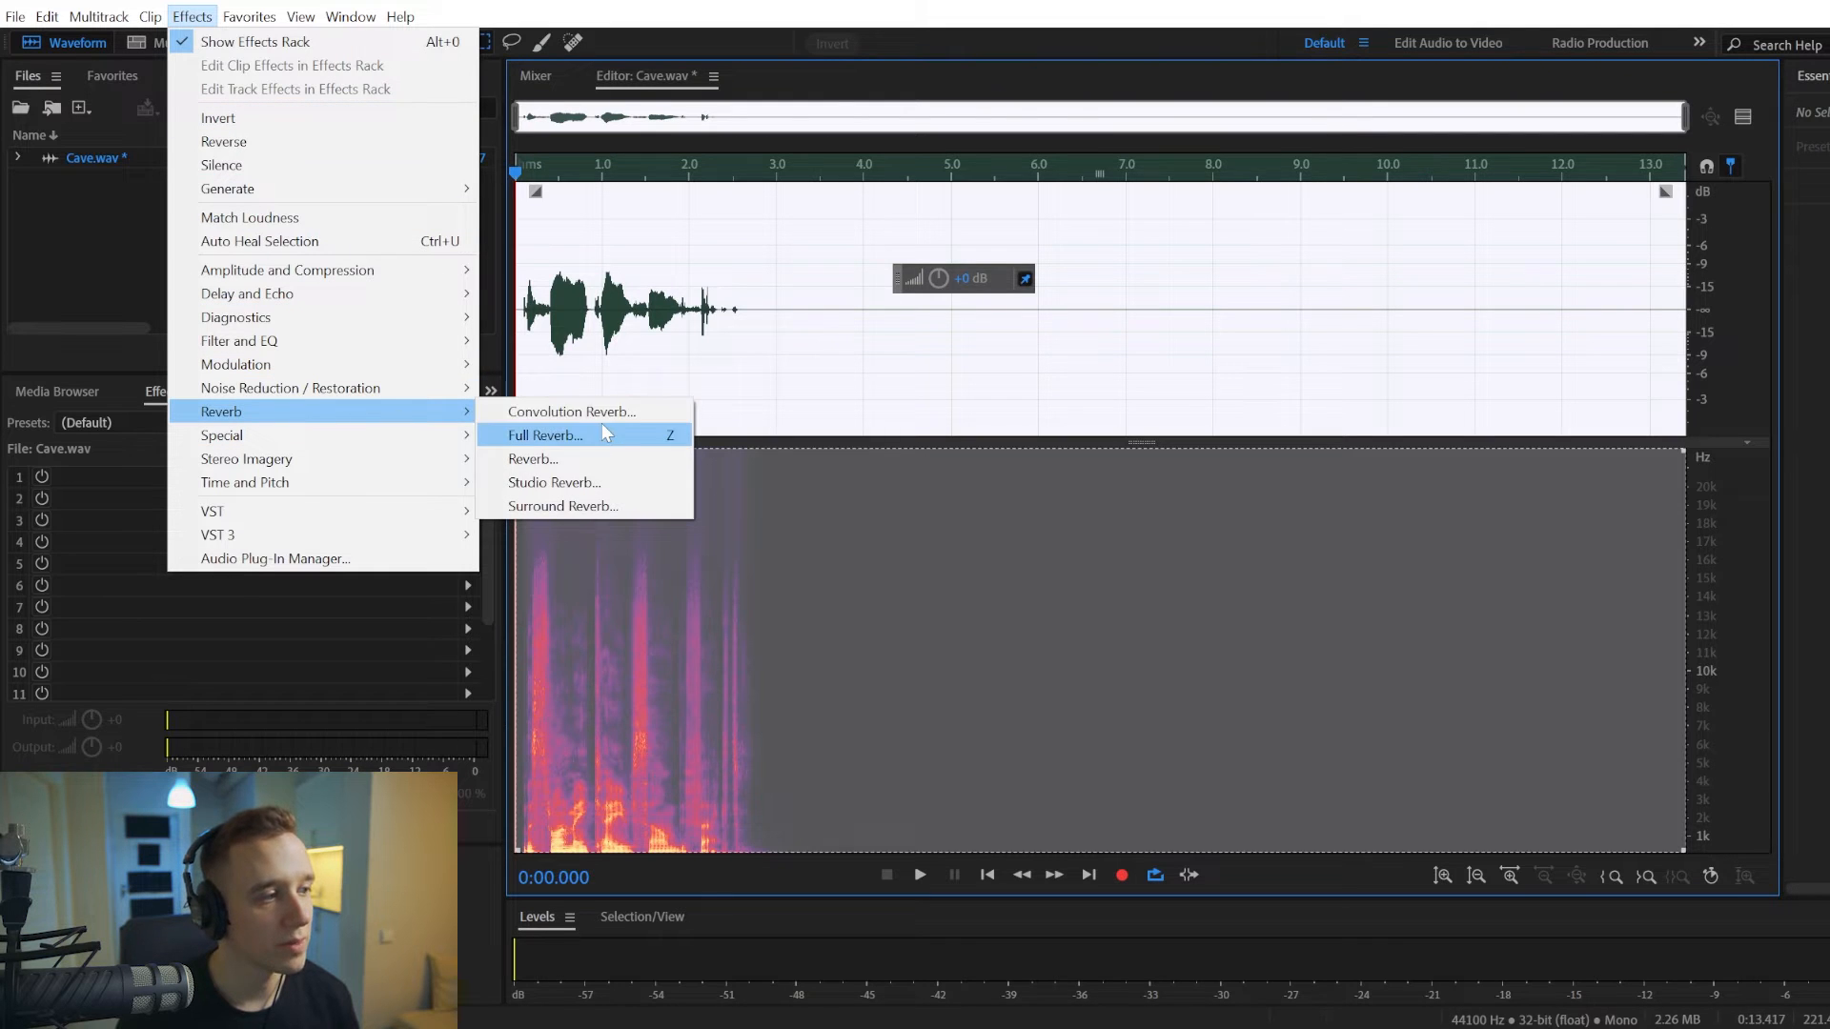
mouse_move(569, 412)
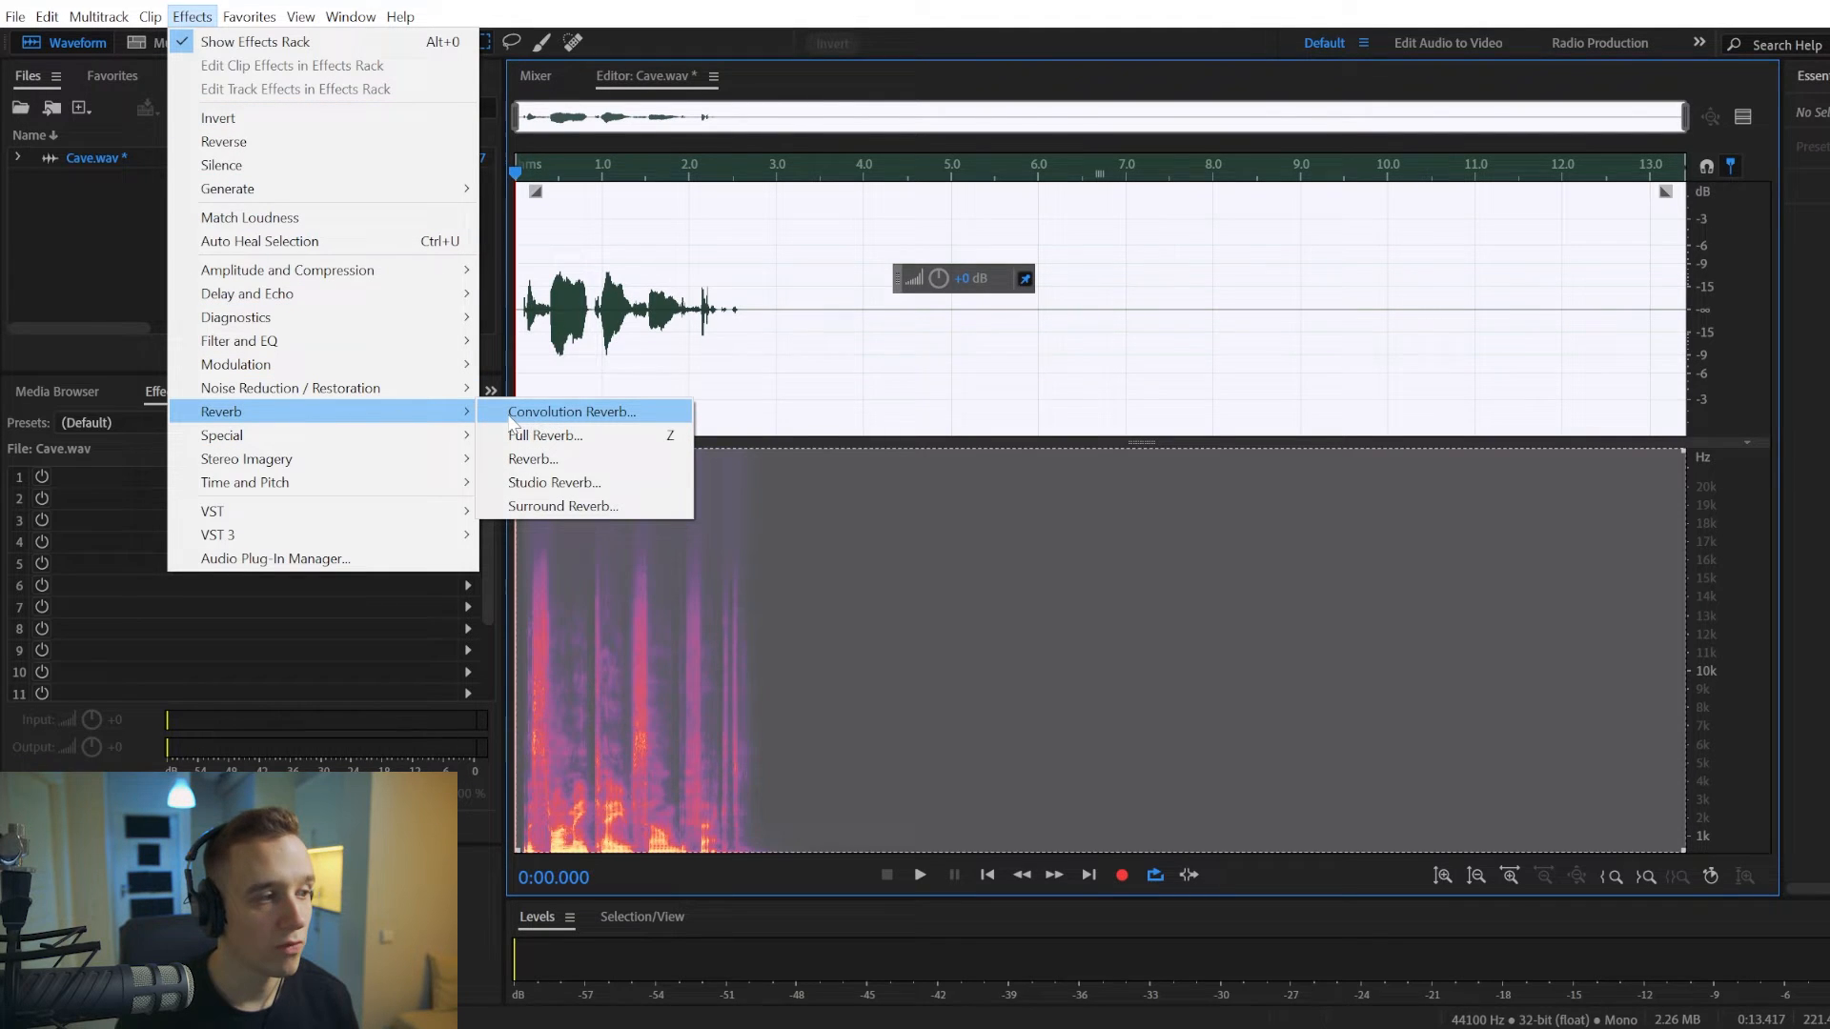
left_click(570, 412)
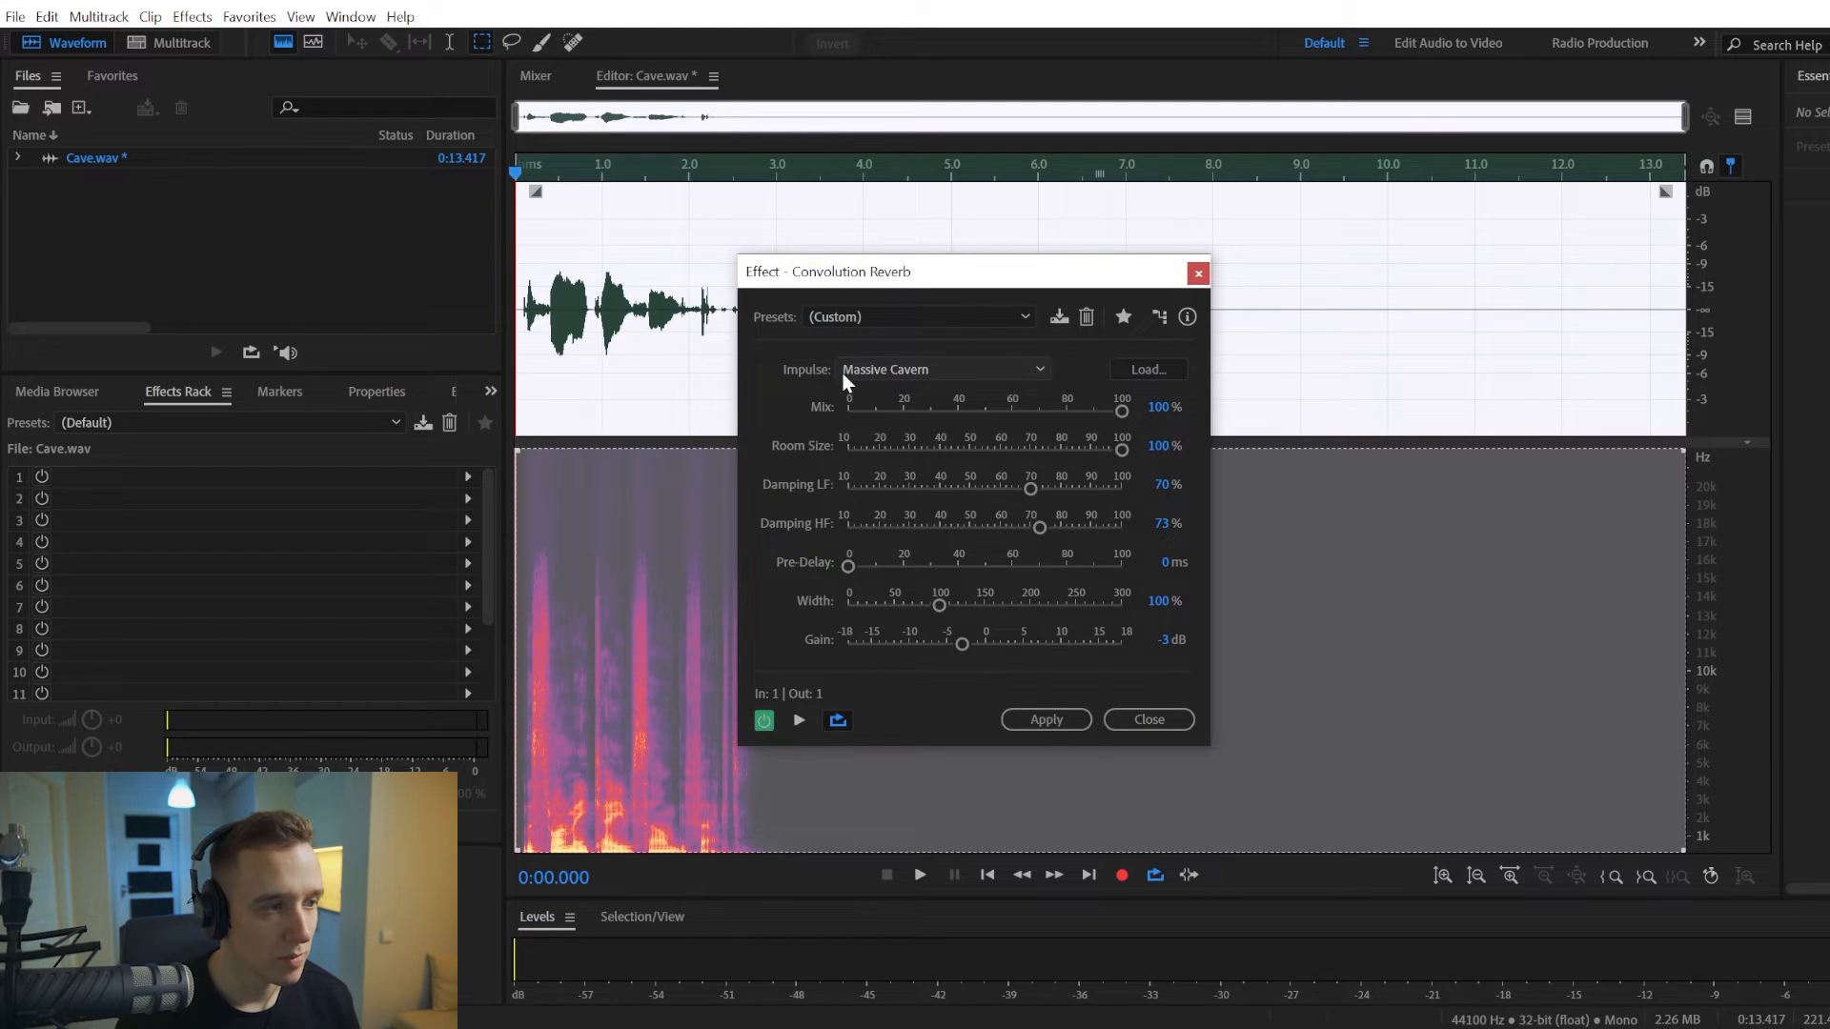
- Switch the impulse to Medium Sized Cave and preview the voice with and without reverb
left_click(943, 369)
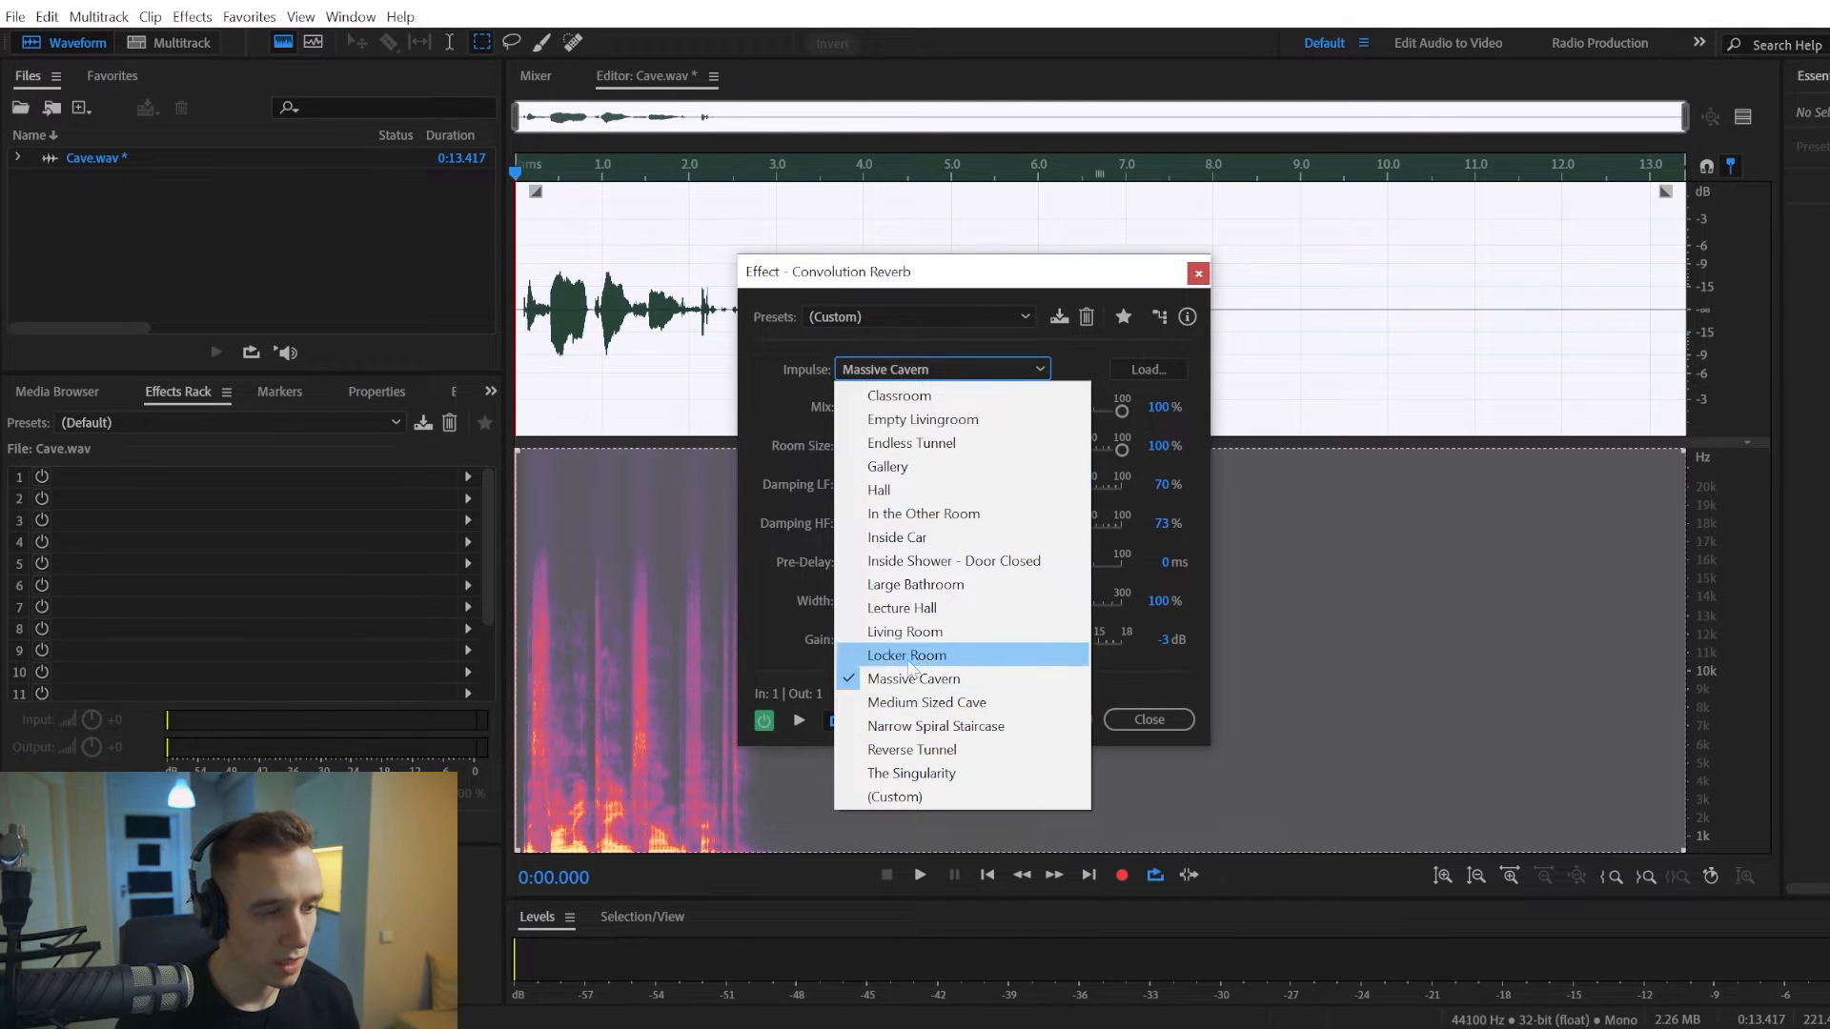
mouse_move(926, 703)
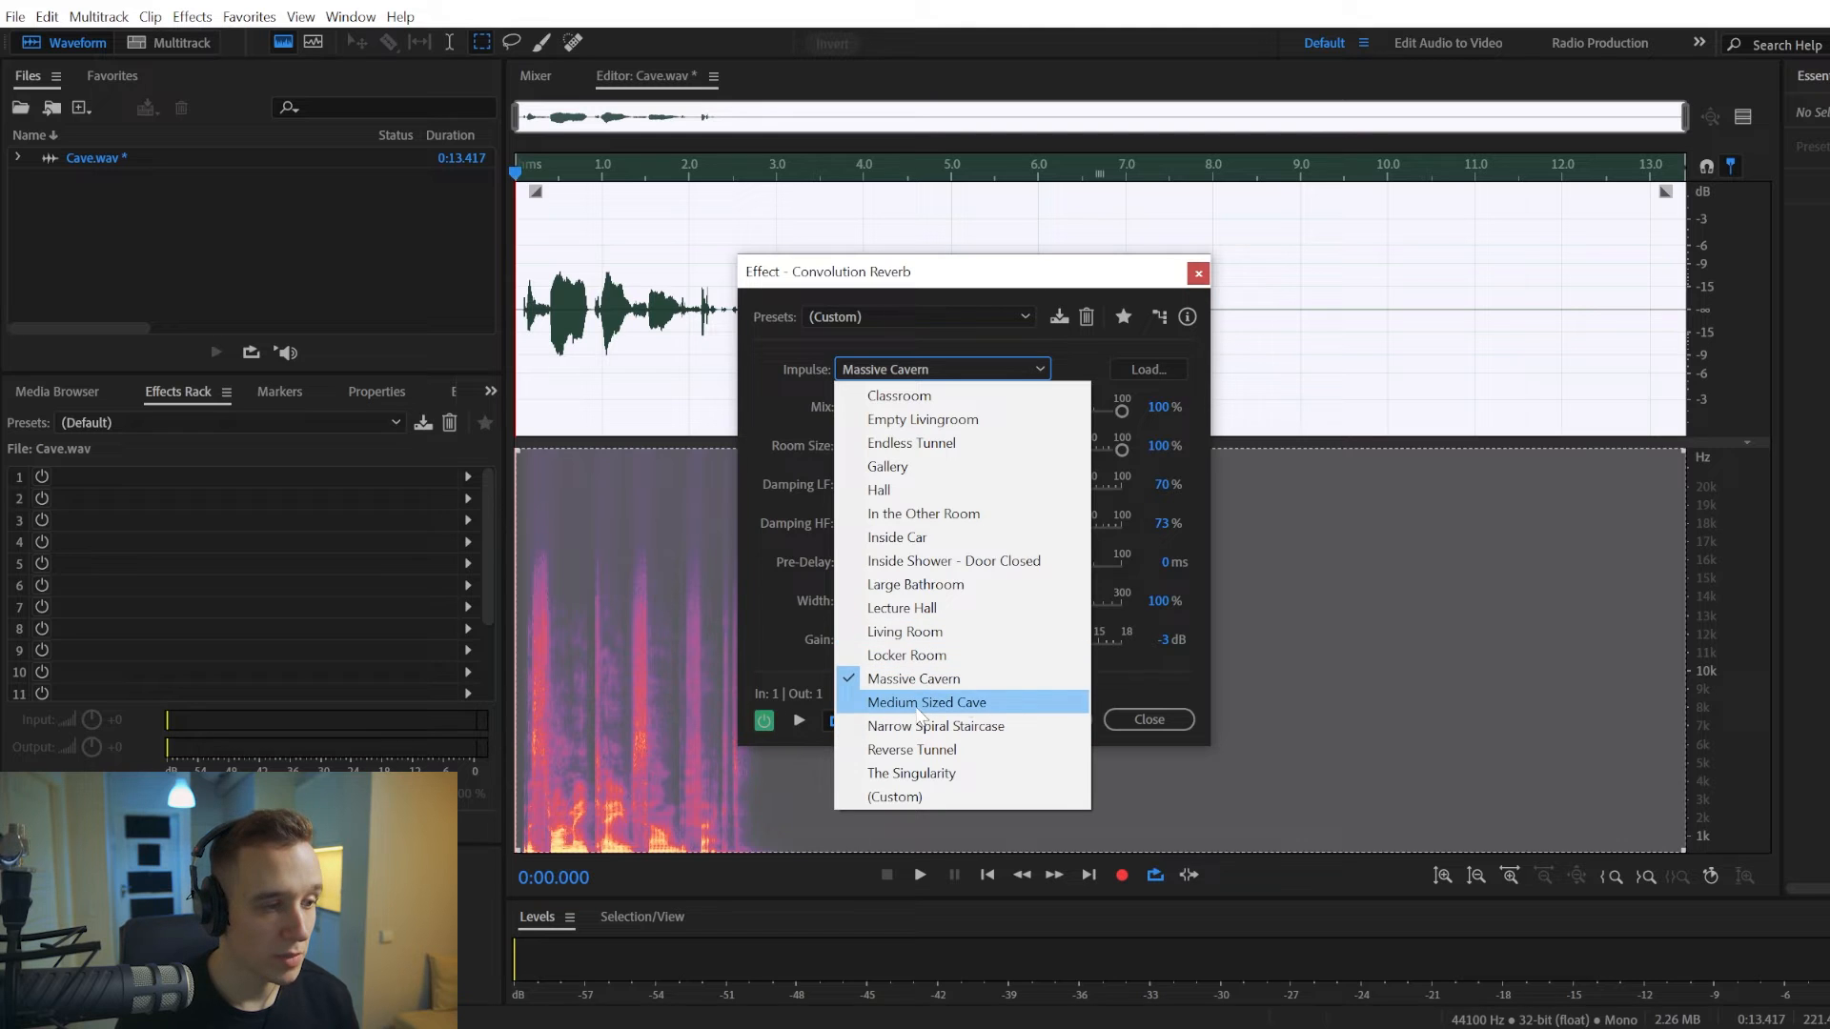
mouse_move(888, 713)
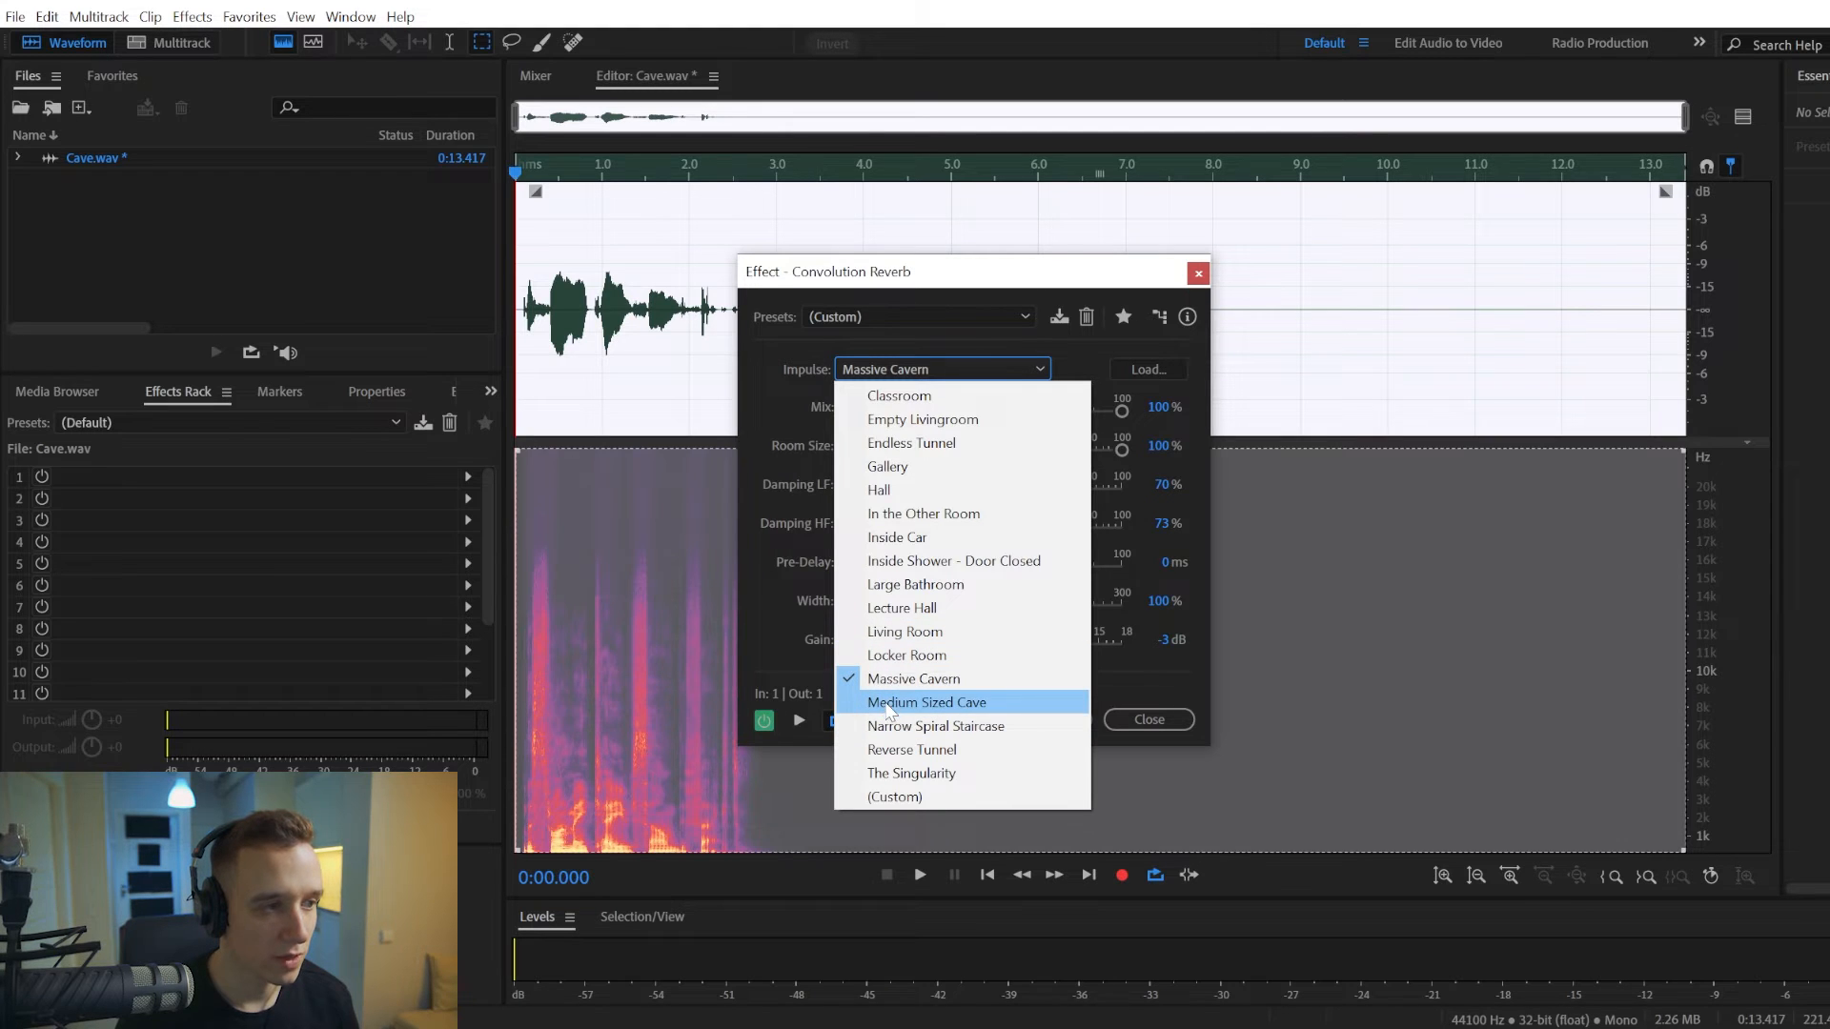
left_click(926, 701)
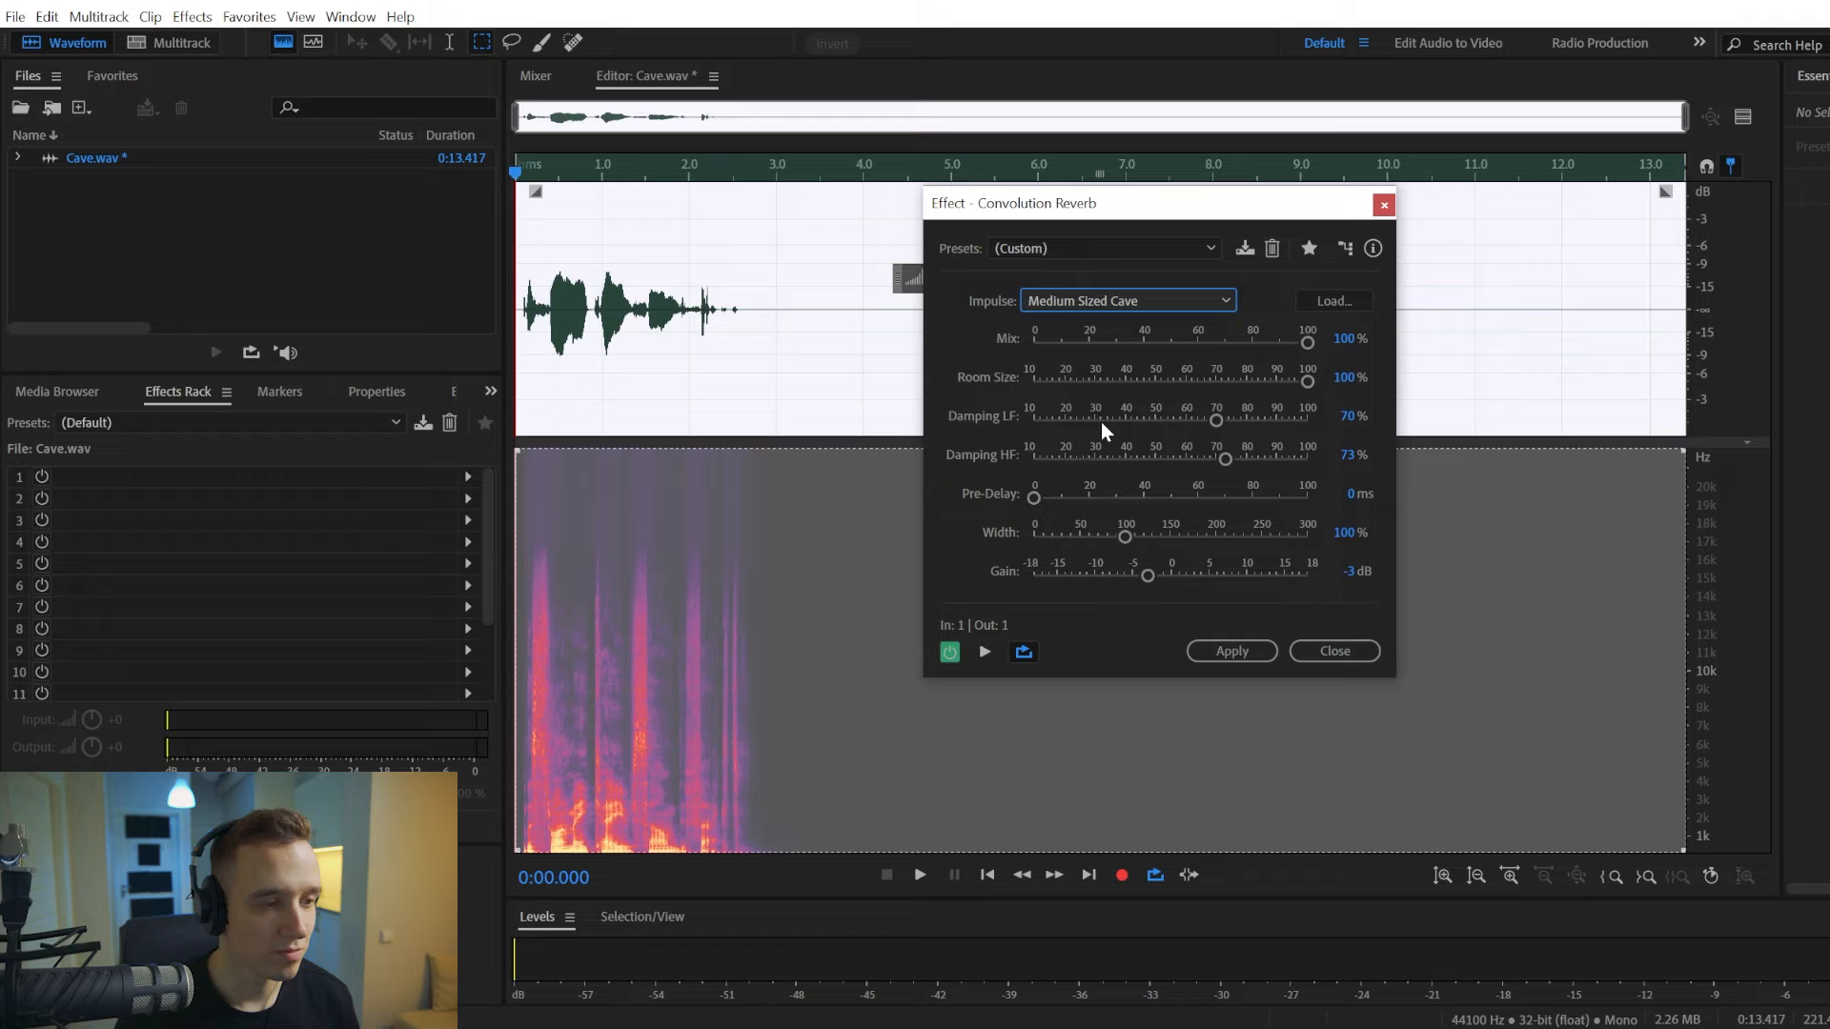
left_click(984, 652)
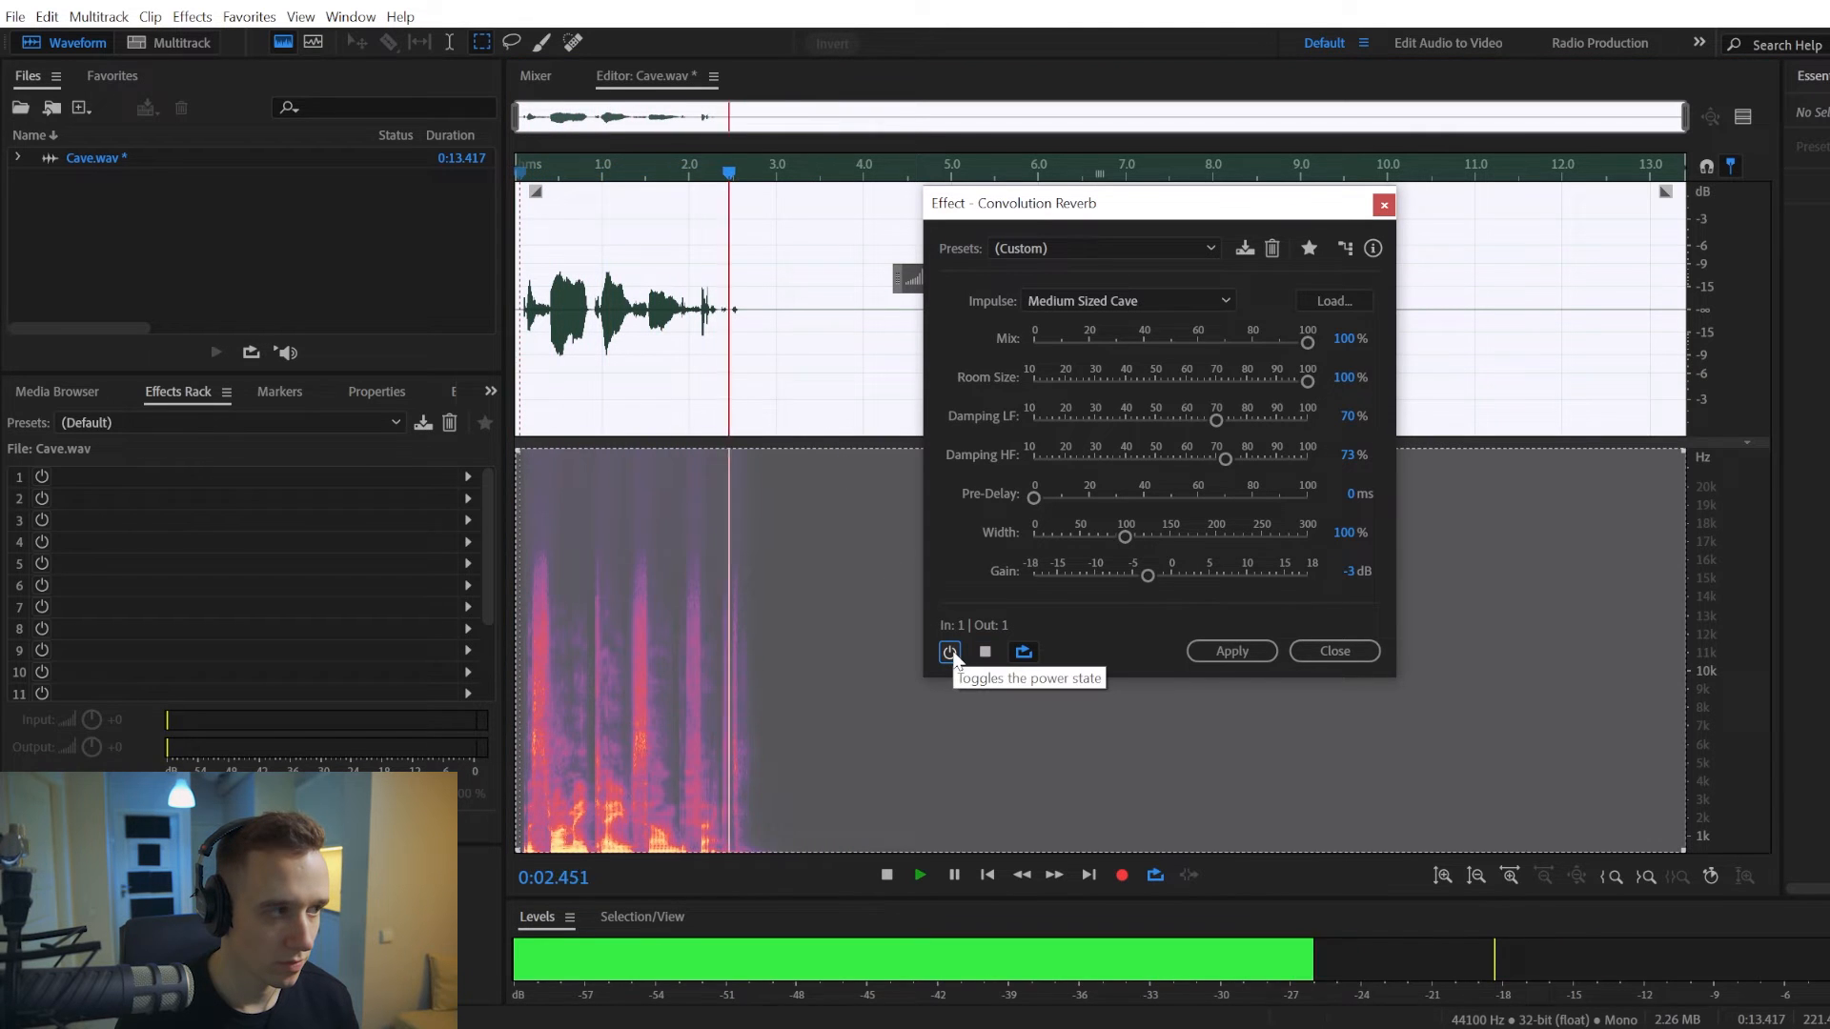
left_click(949, 652)
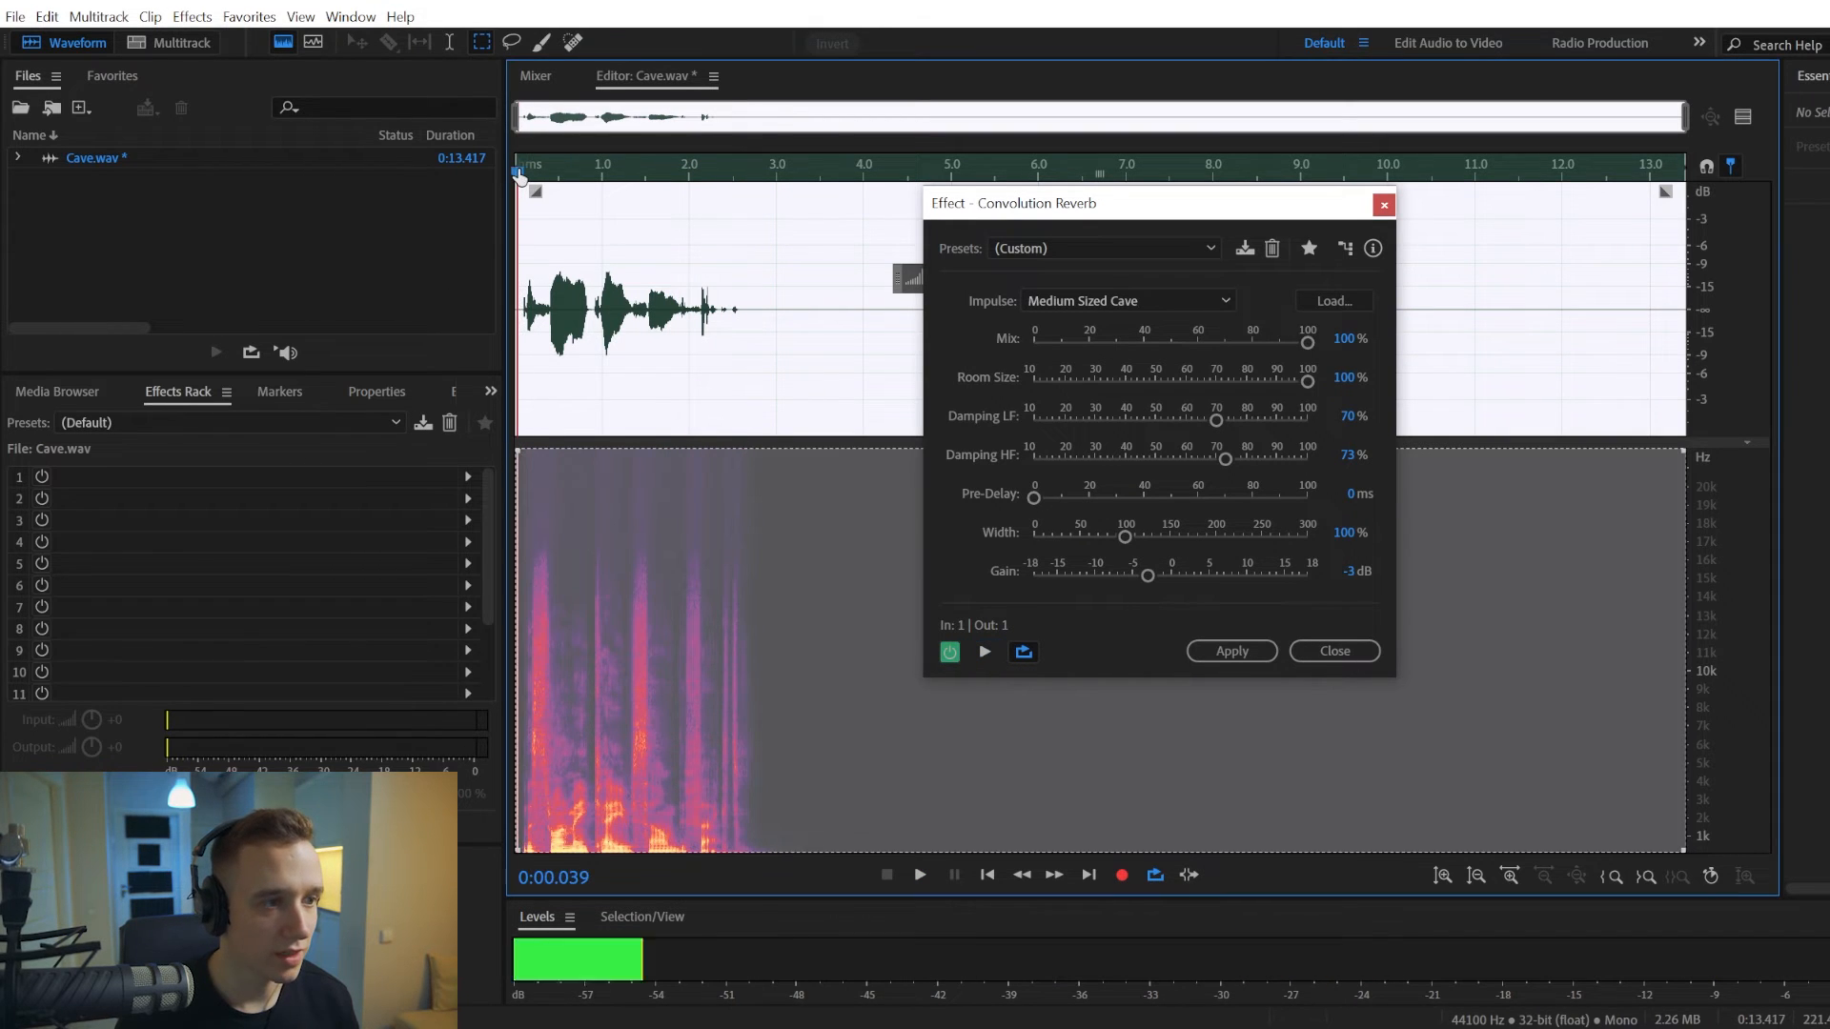
- Select the Massive Cavern impulse again and preview the reverb on the recording
left_click(1127, 300)
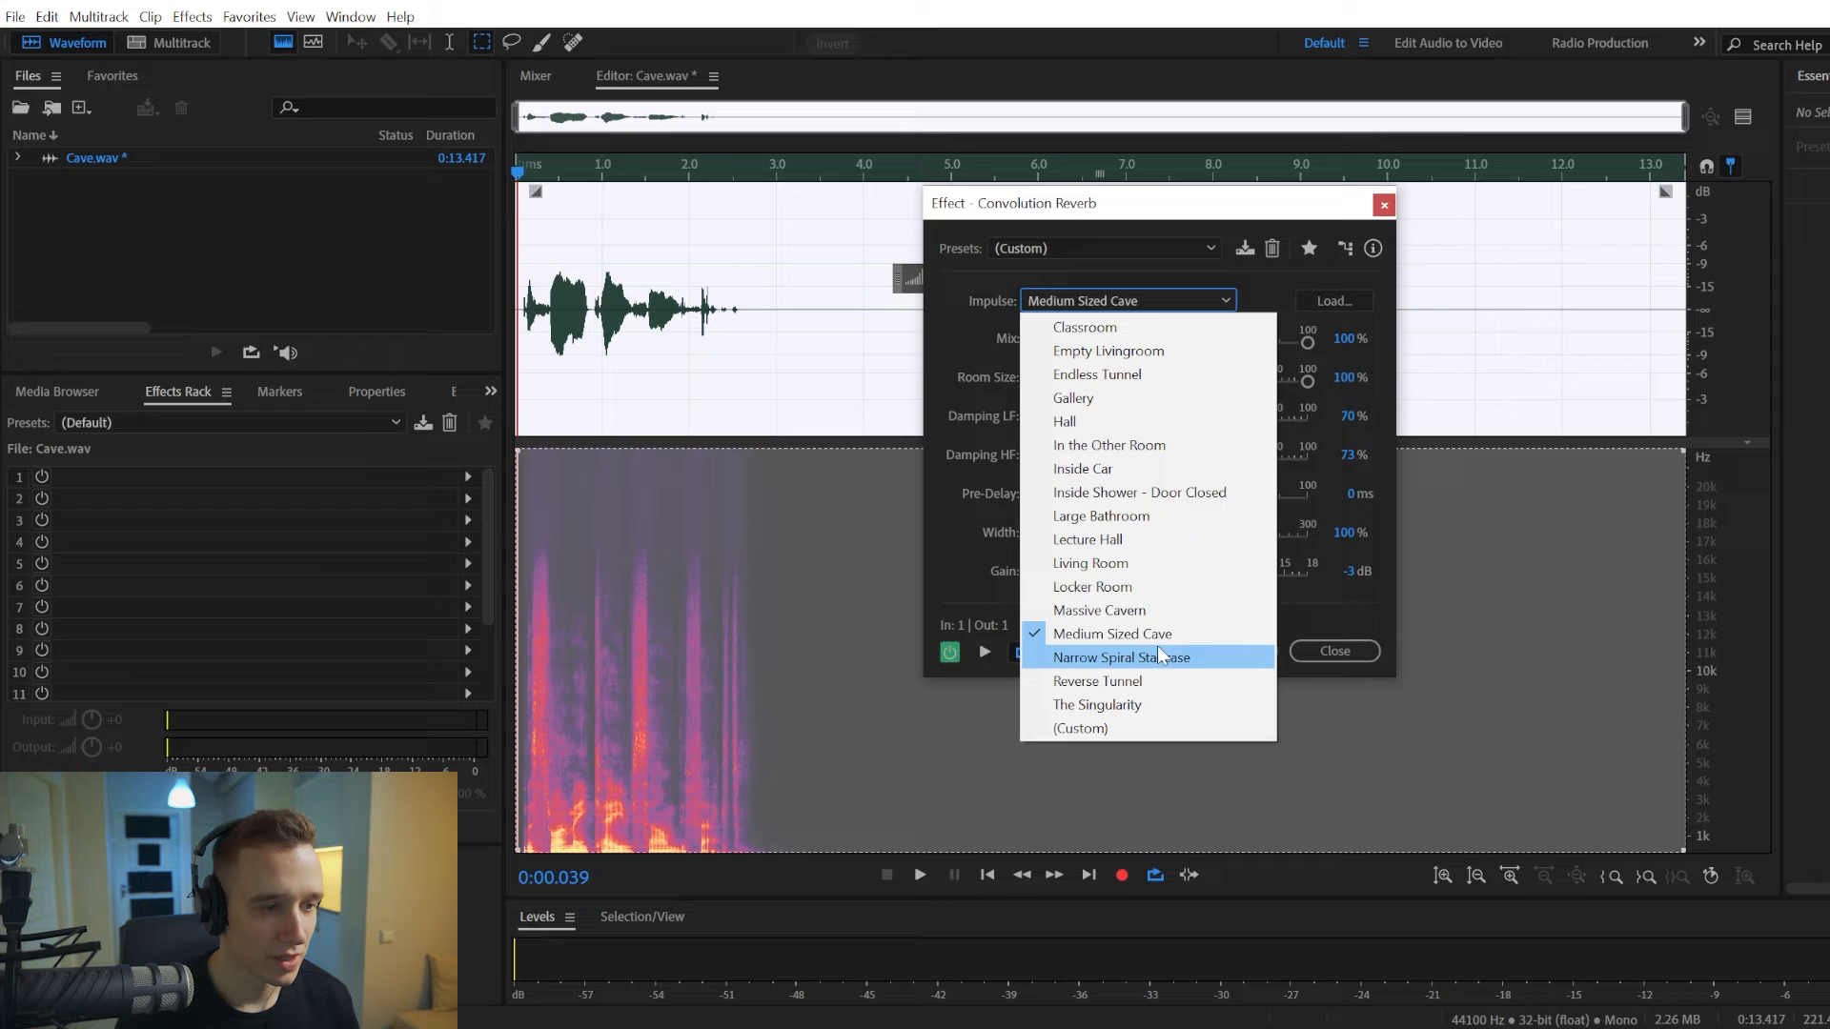
left_click(1099, 610)
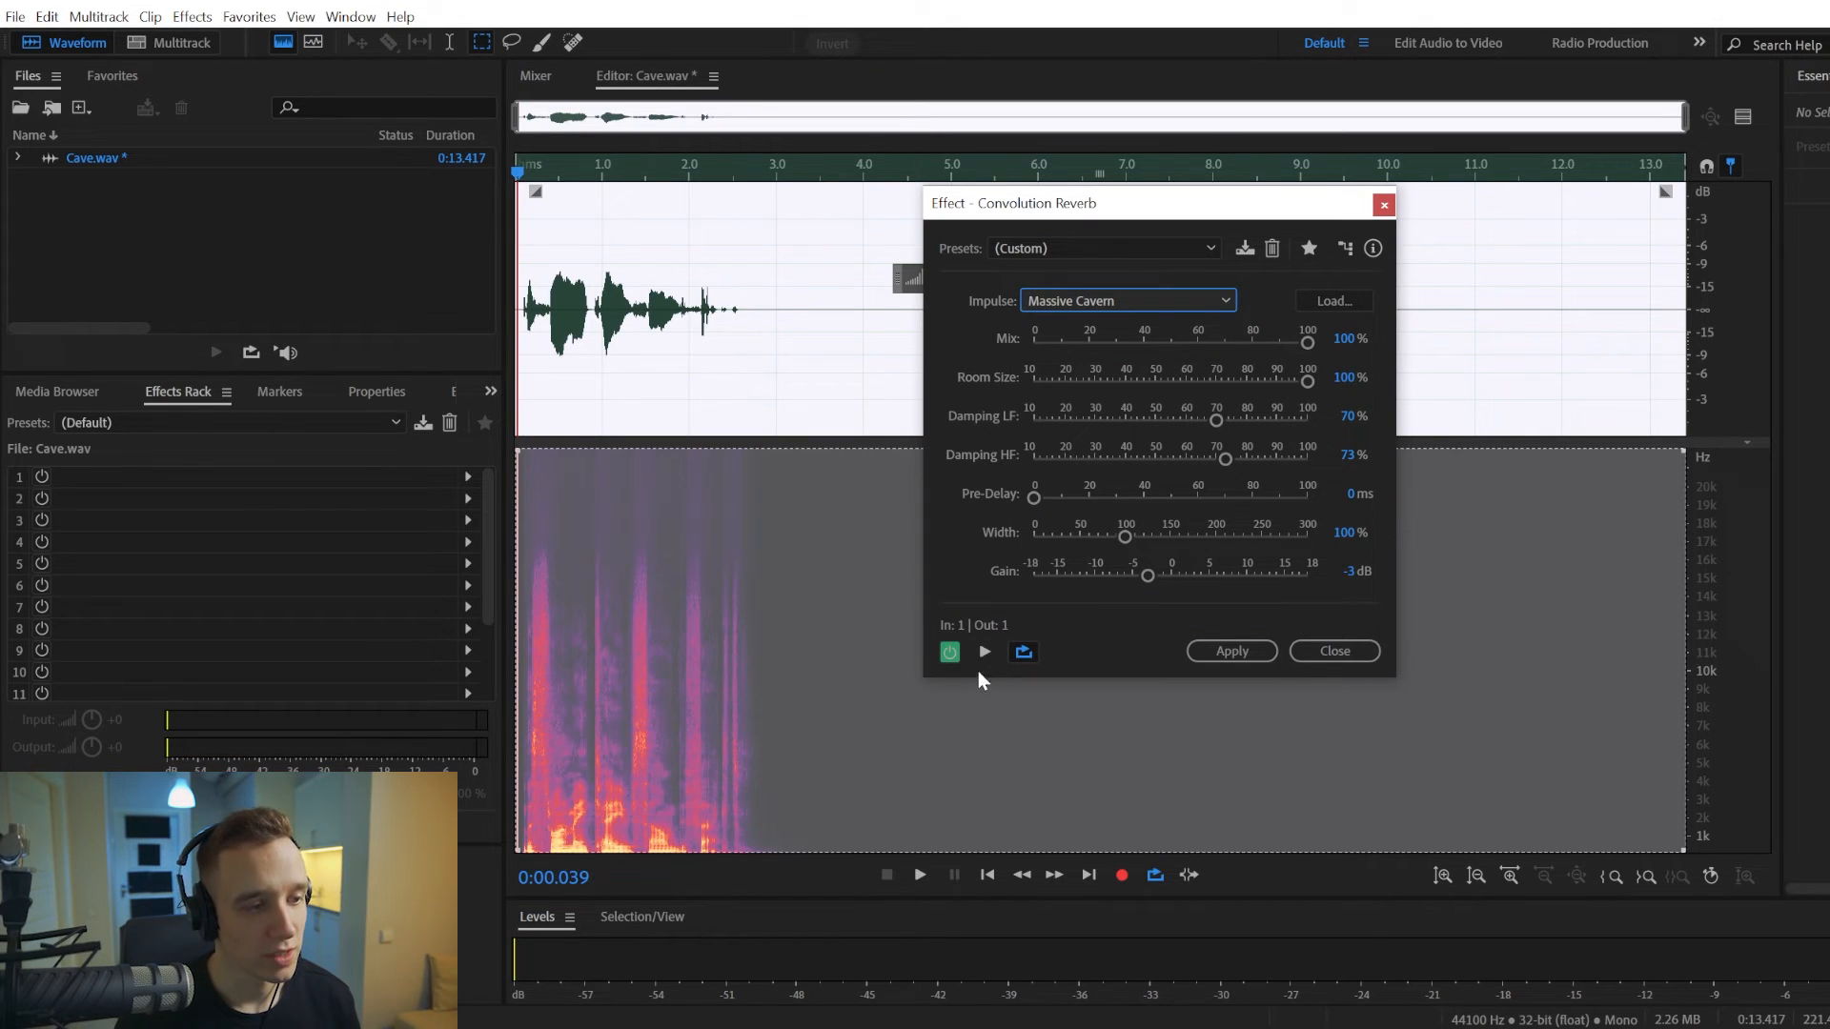
left_click(986, 651)
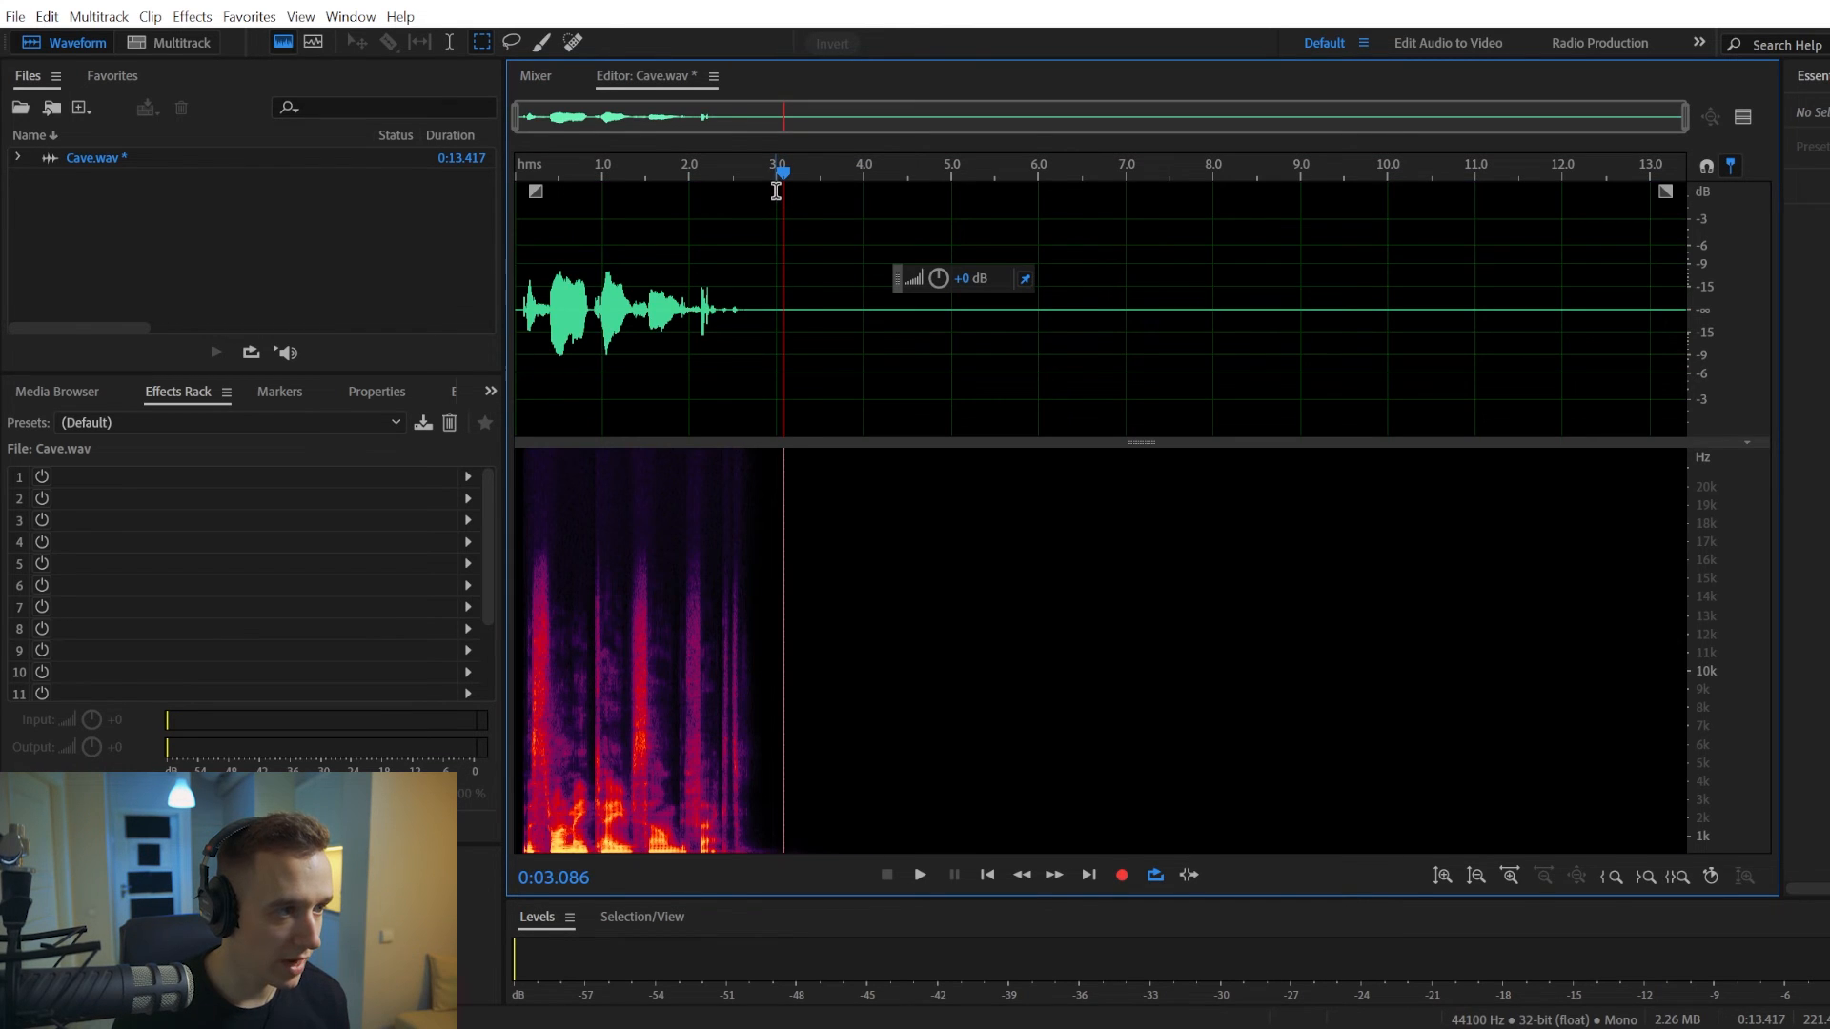
left_click(752, 191)
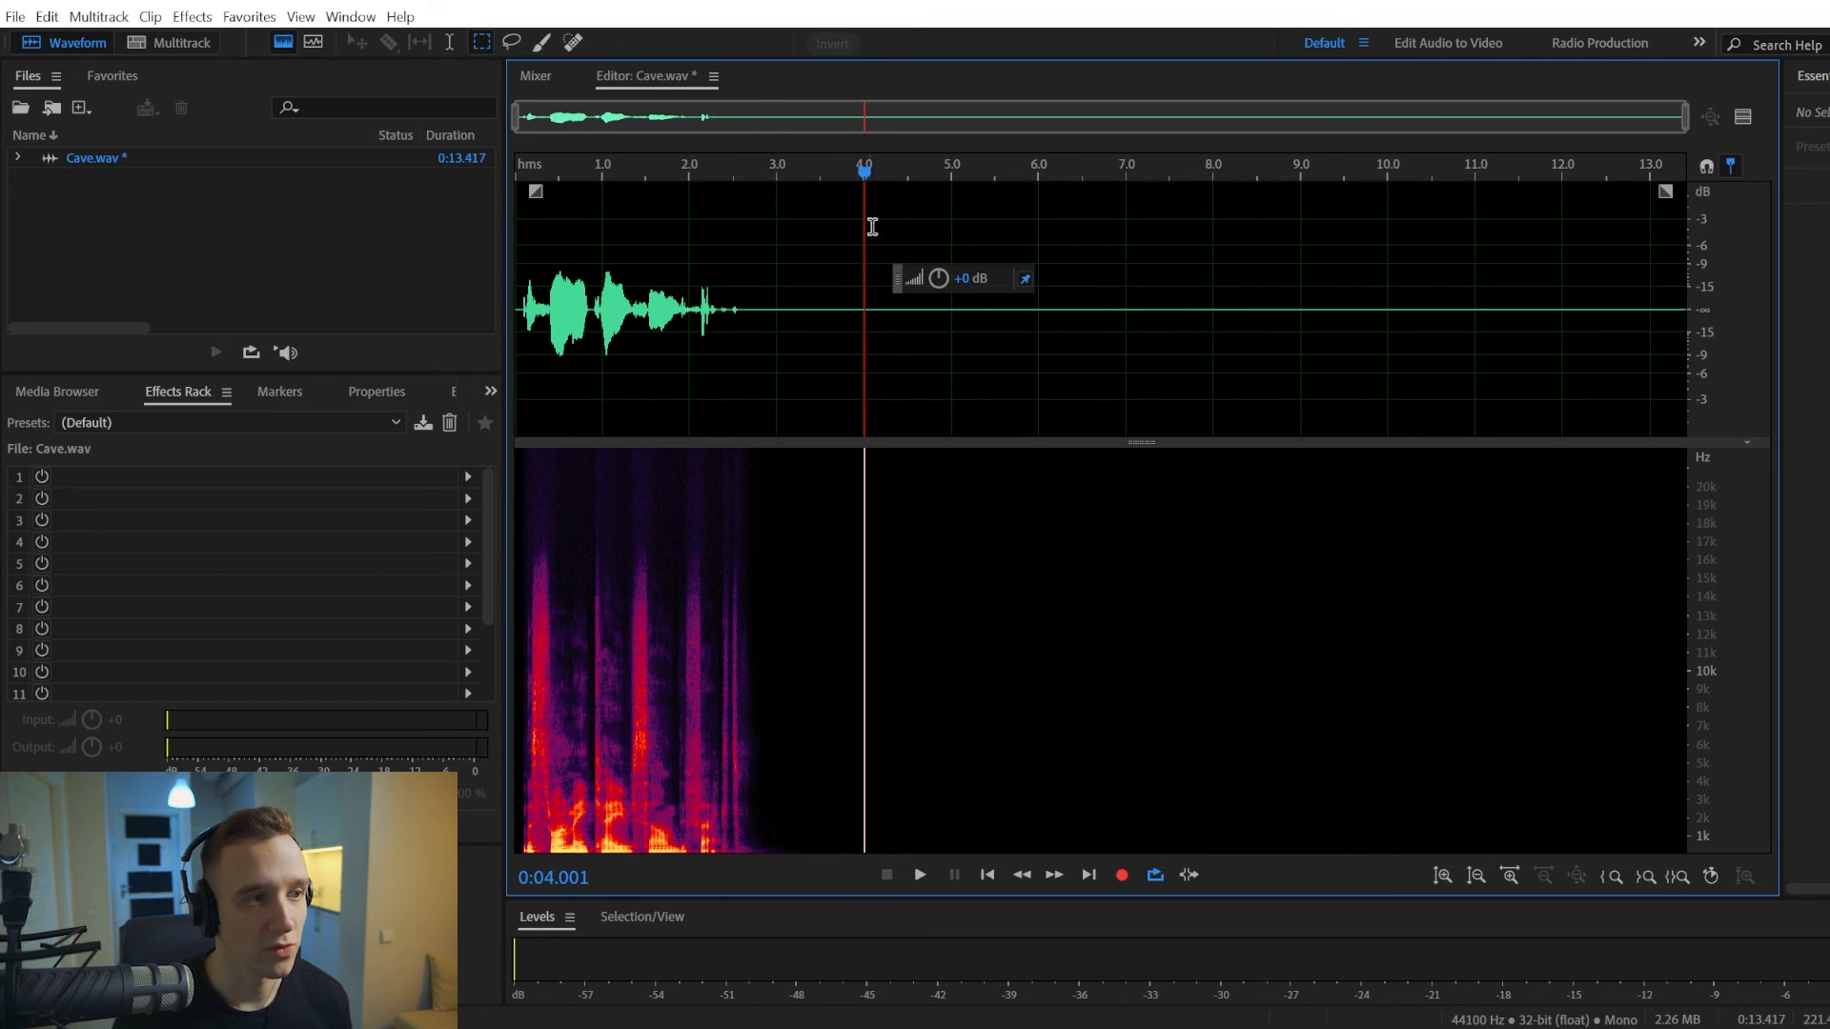
left_click(1092, 168)
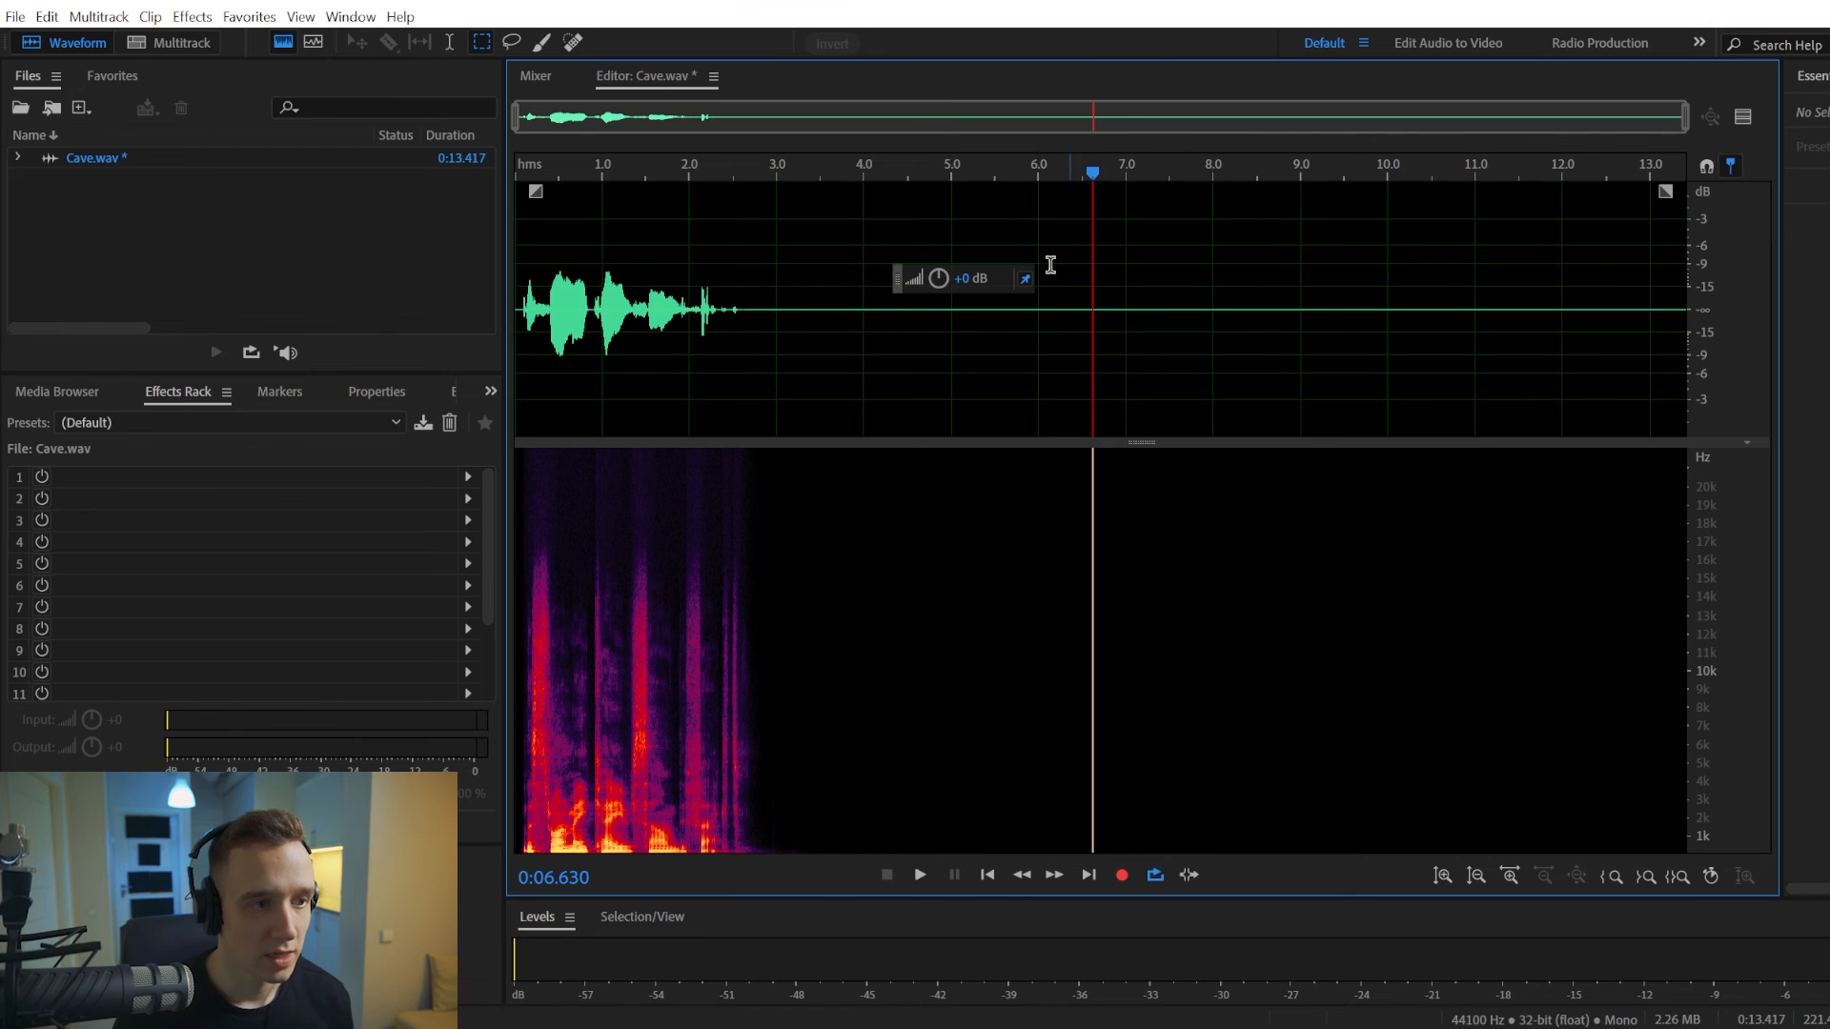